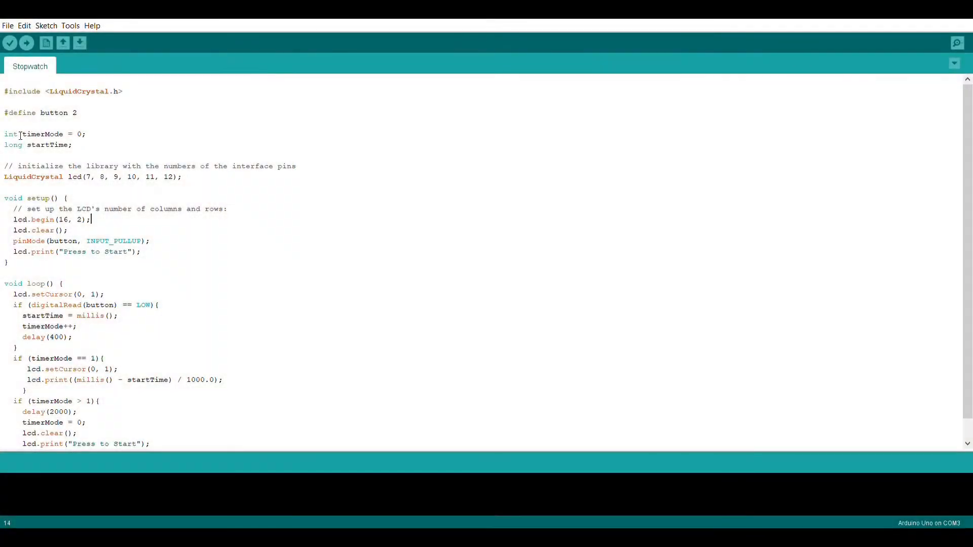
double_click(23, 92)
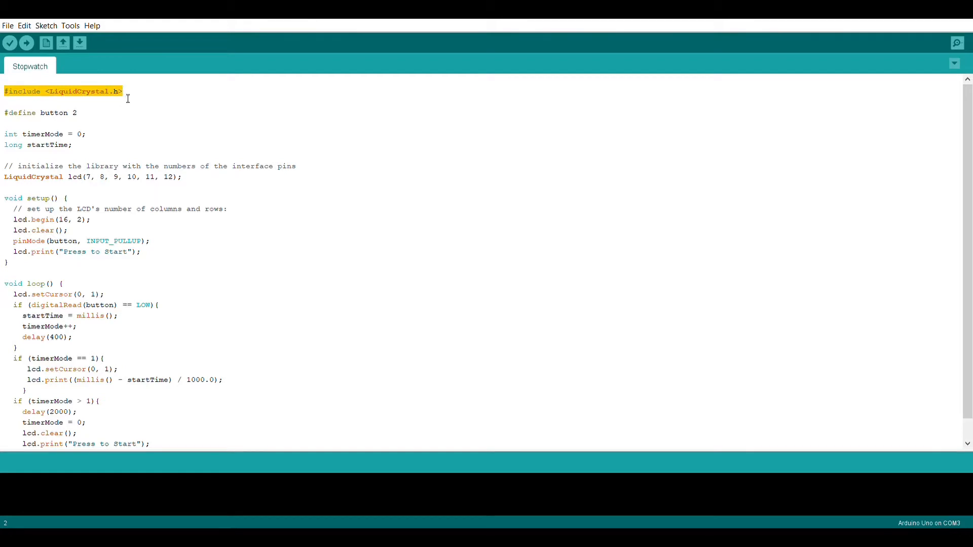
mouse_move(141, 145)
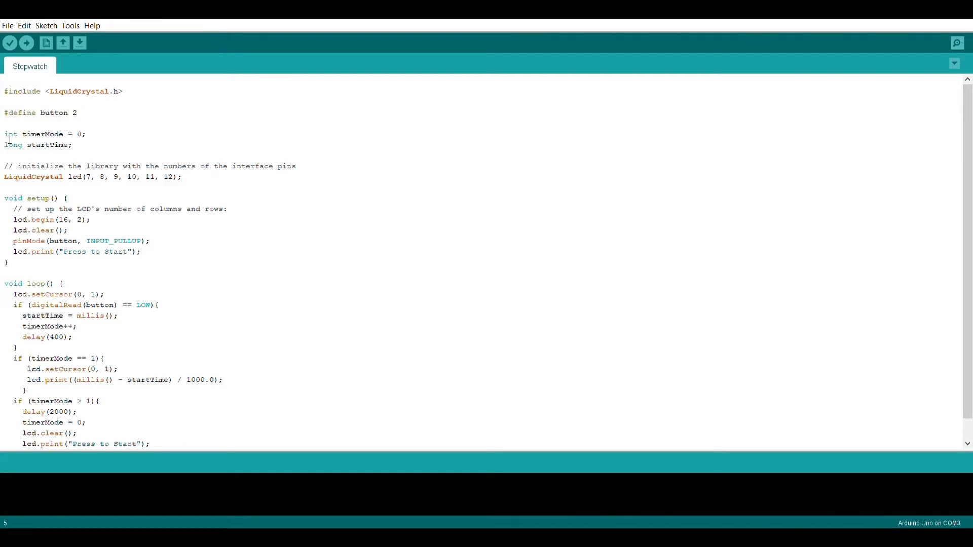
drag(5, 134, 81, 134)
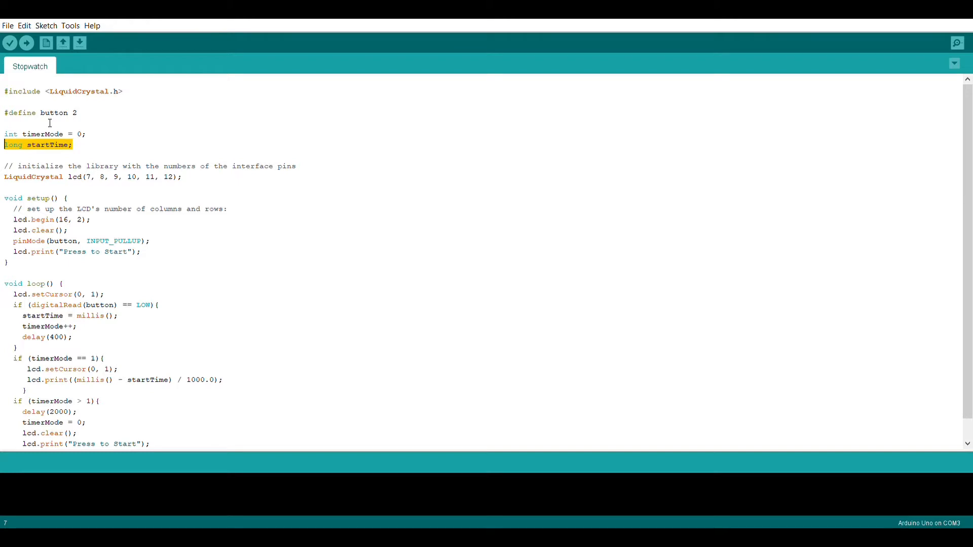
click(7, 177)
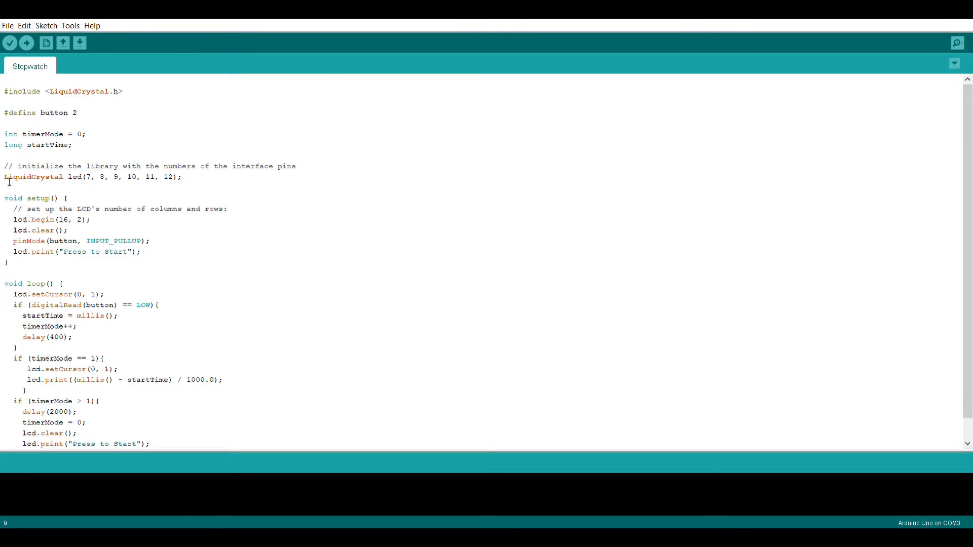
triple_click(91, 176)
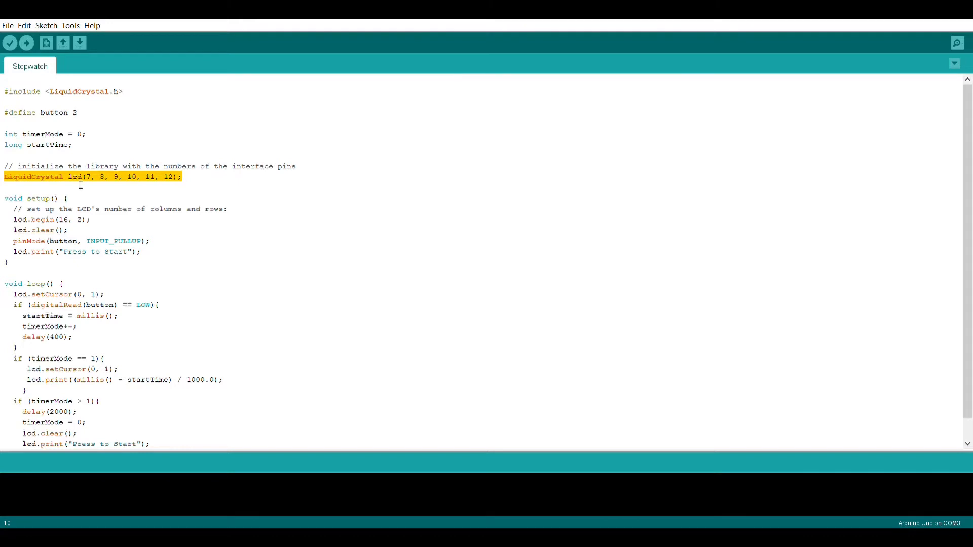
click(80, 188)
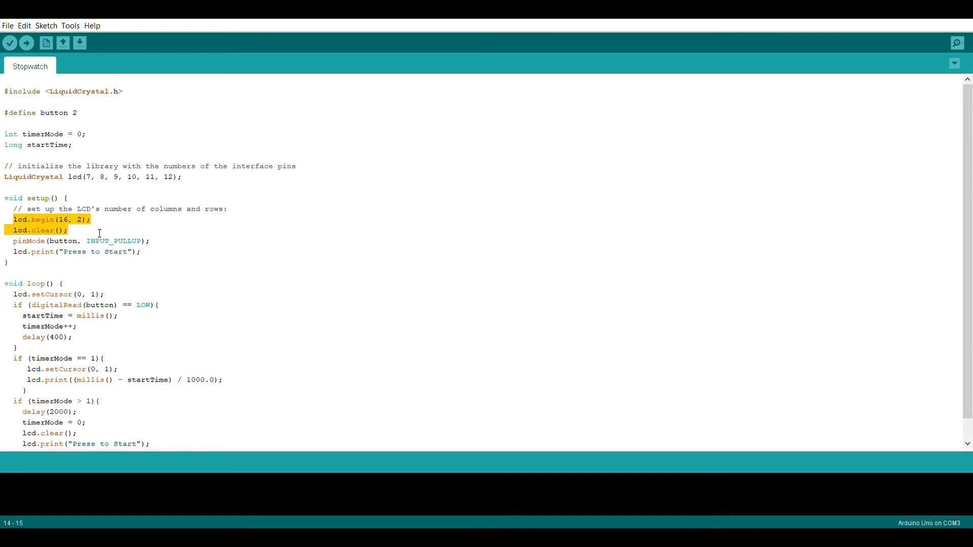
drag(90, 230, 150, 241)
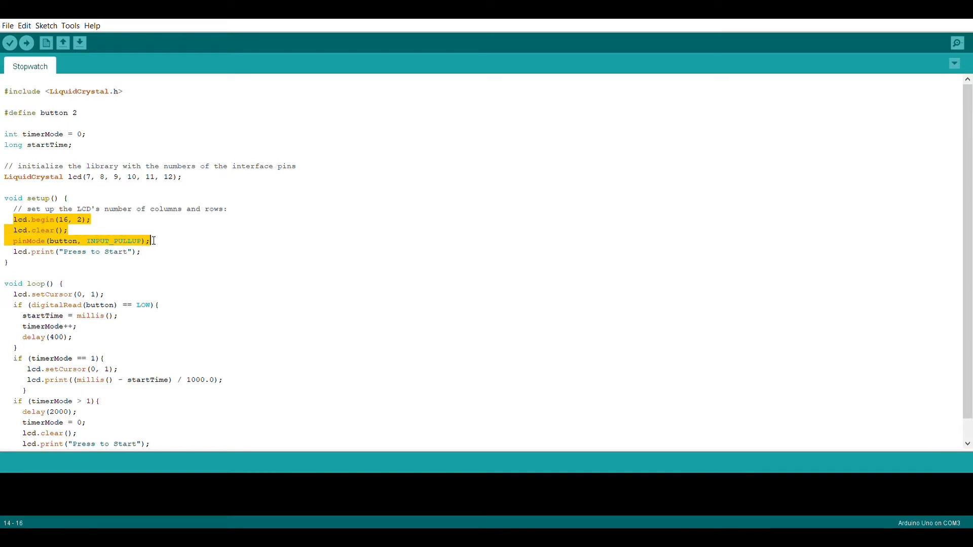
drag(150, 241, 141, 251)
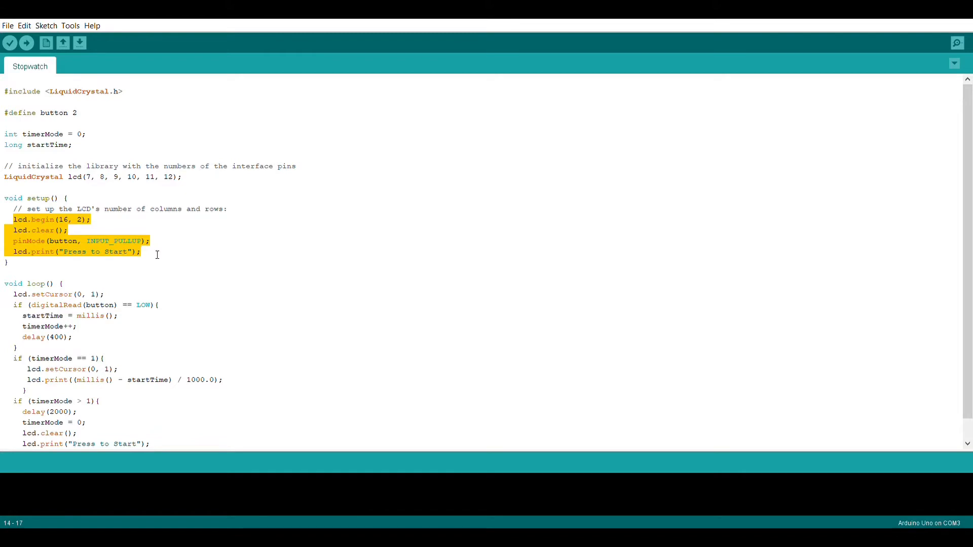
click(129, 272)
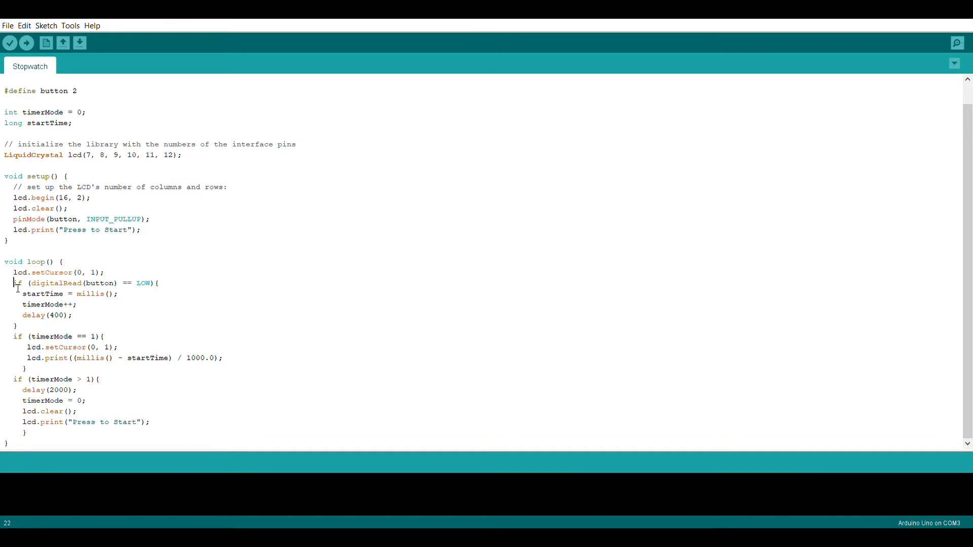
drag(13, 283, 158, 282)
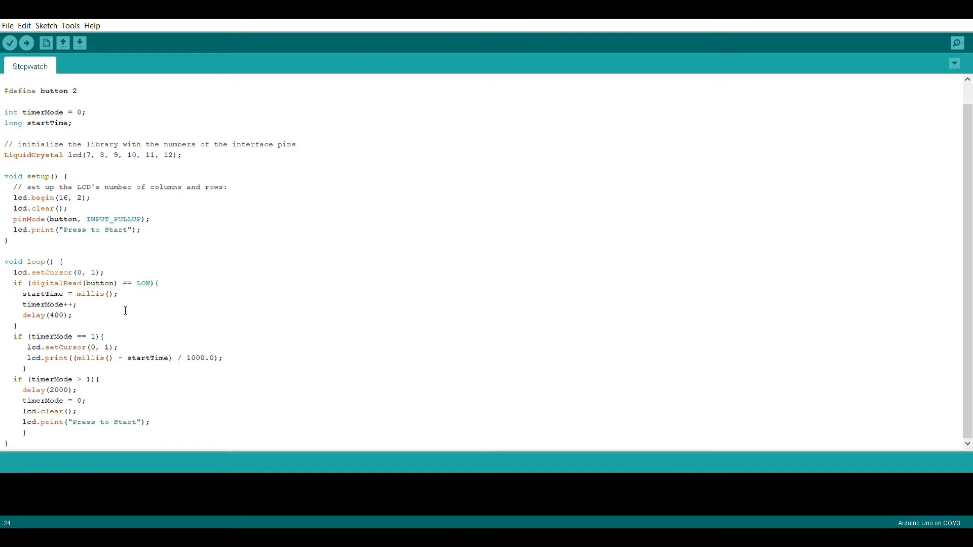
double_click(44, 294)
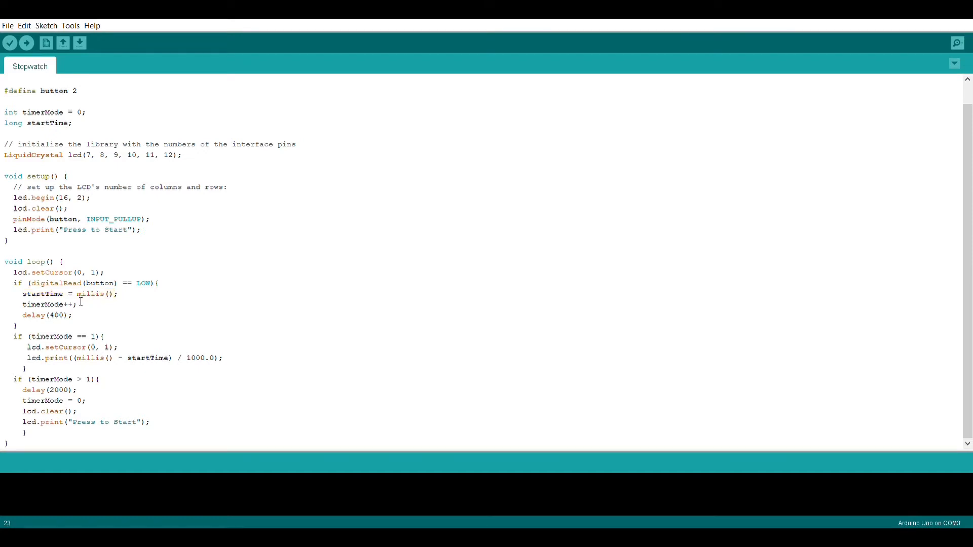
double_click(91, 294)
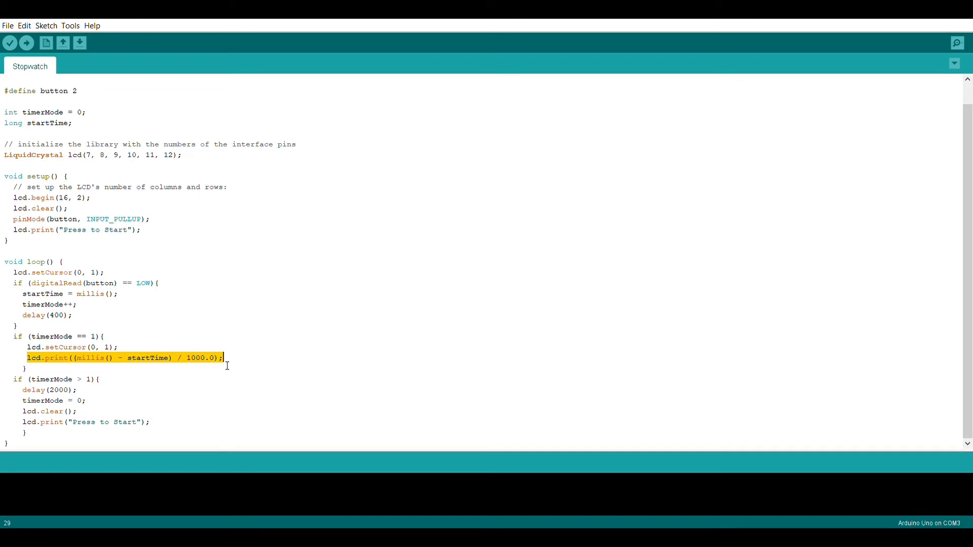
mouse_move(113, 386)
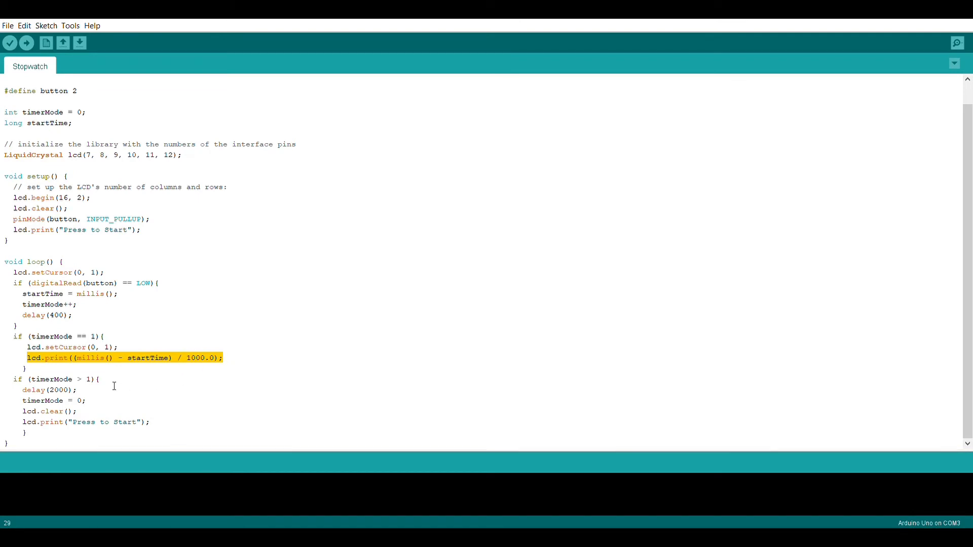
click(83, 380)
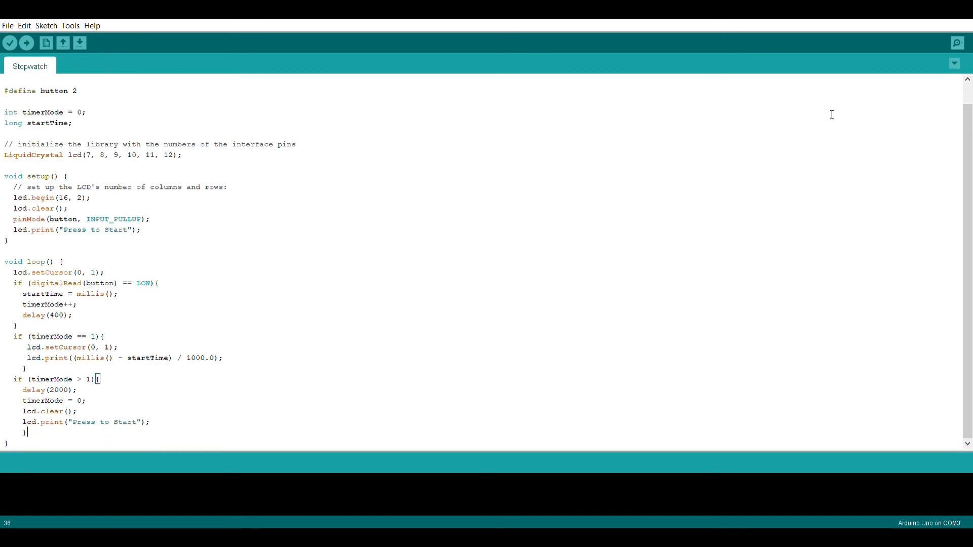
mouse_move(610, 293)
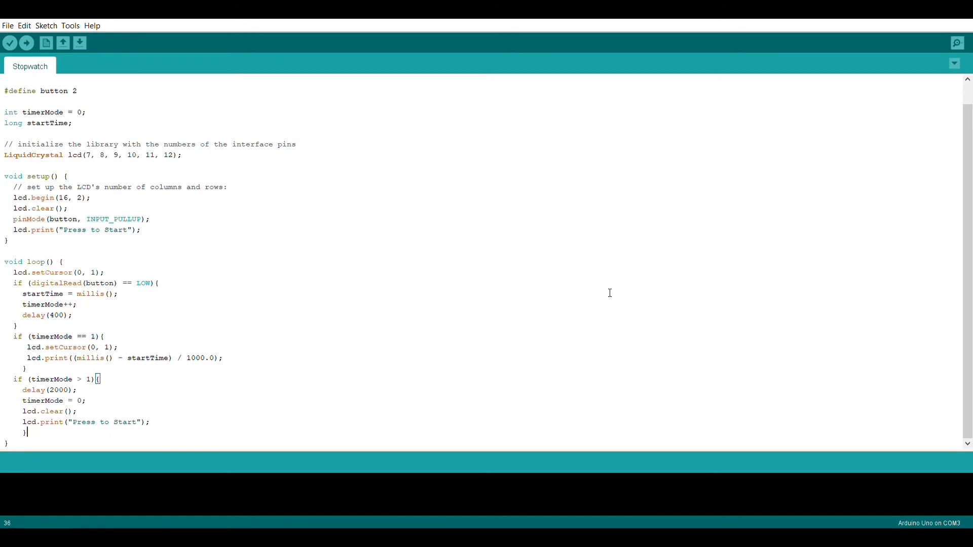